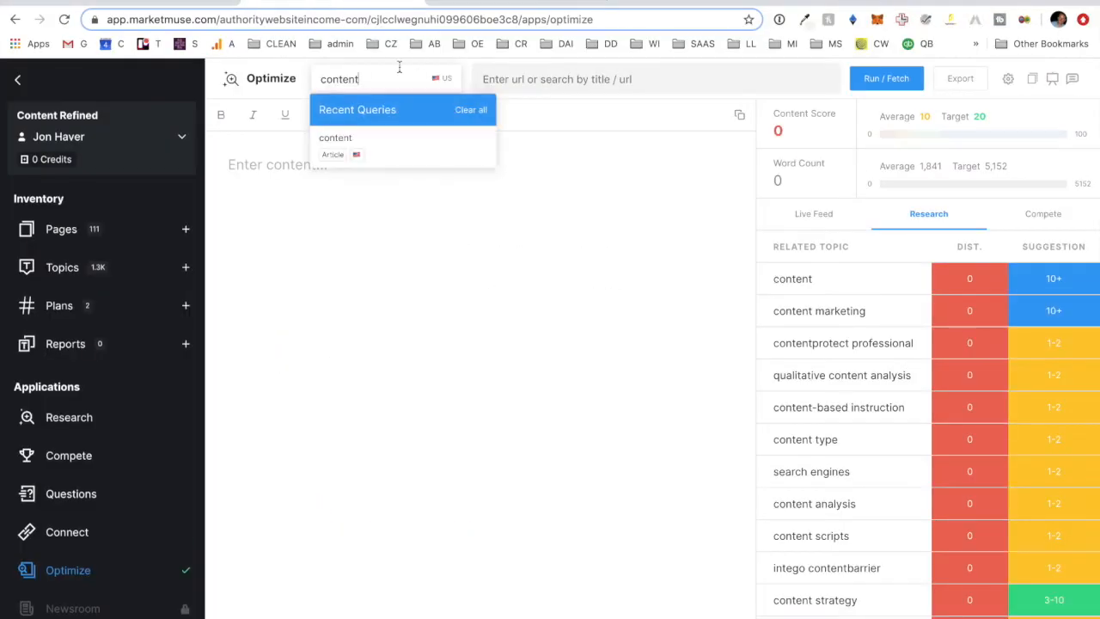
pyautogui.moveTo(79, 579)
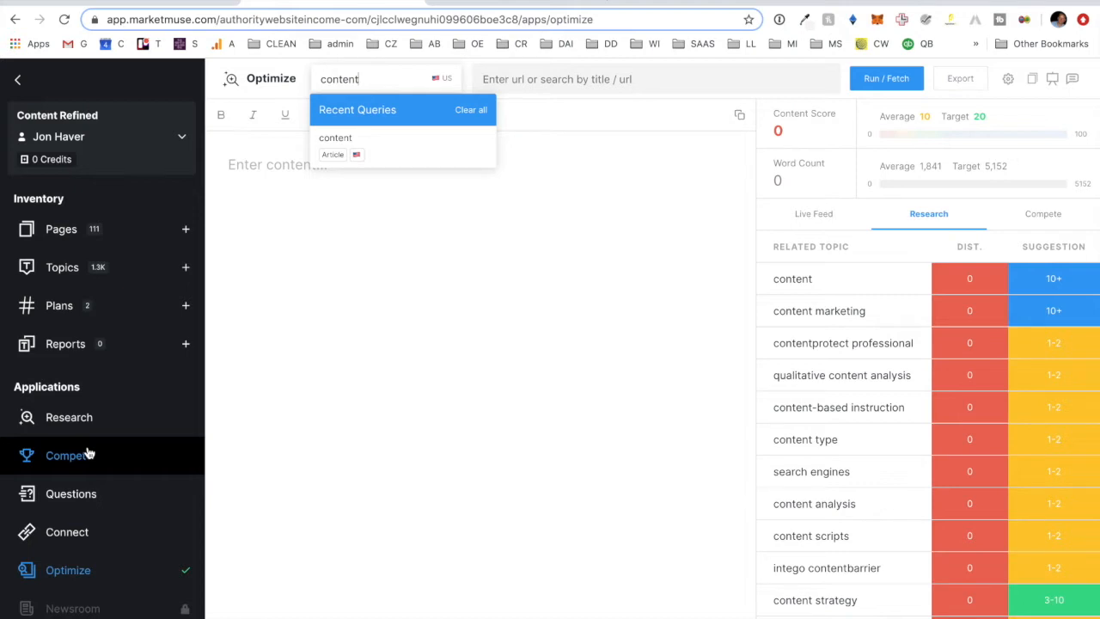
pyautogui.moveTo(103, 525)
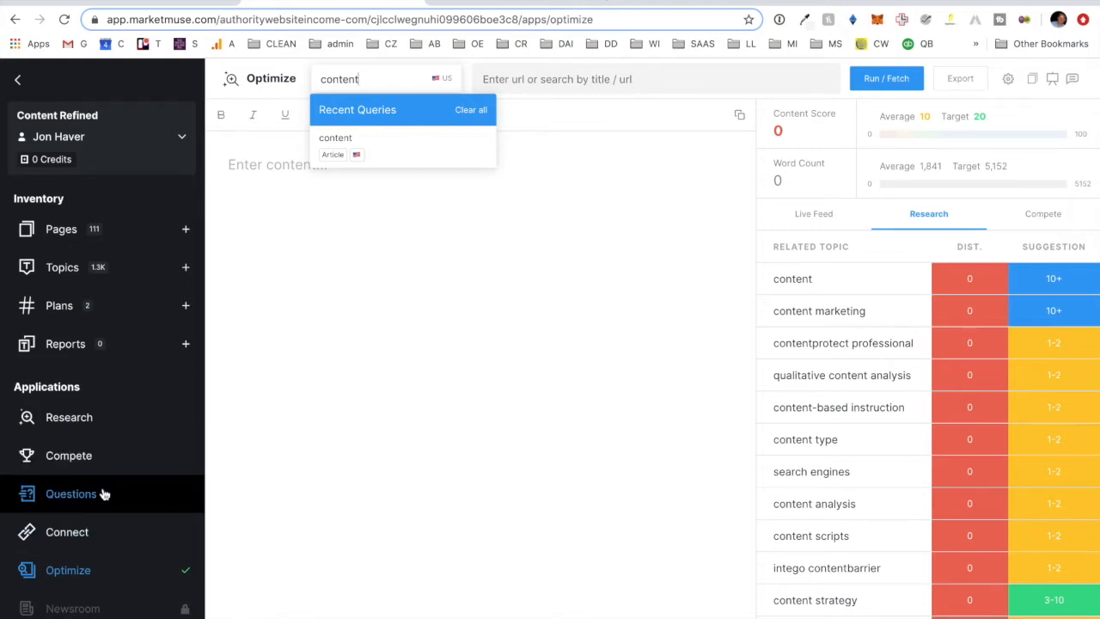
pyautogui.moveTo(461, 456)
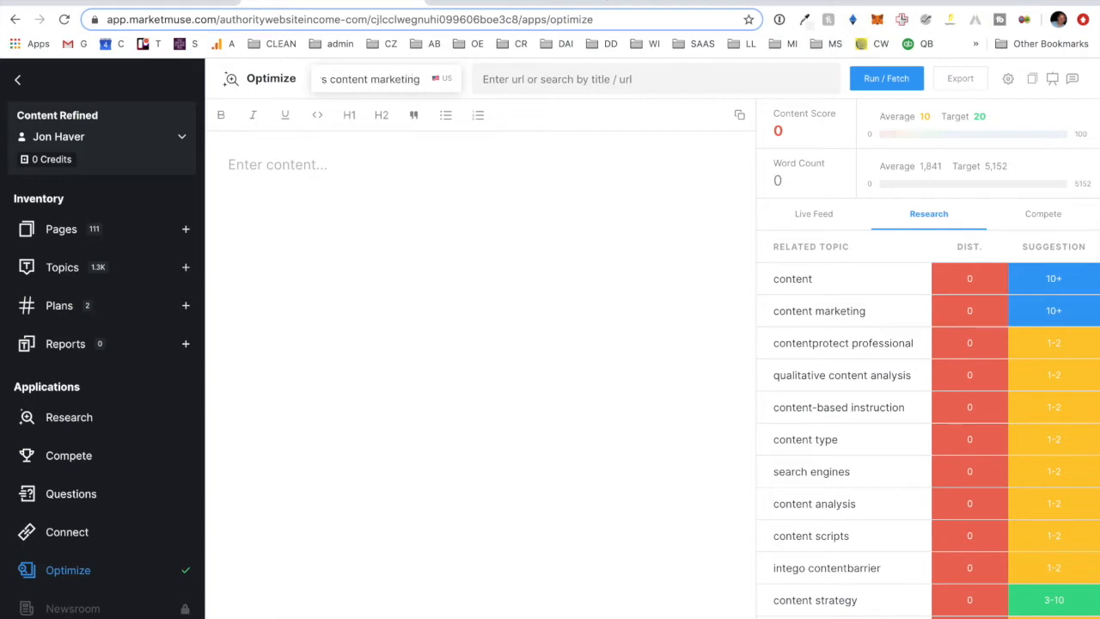
pyautogui.moveTo(579, 57)
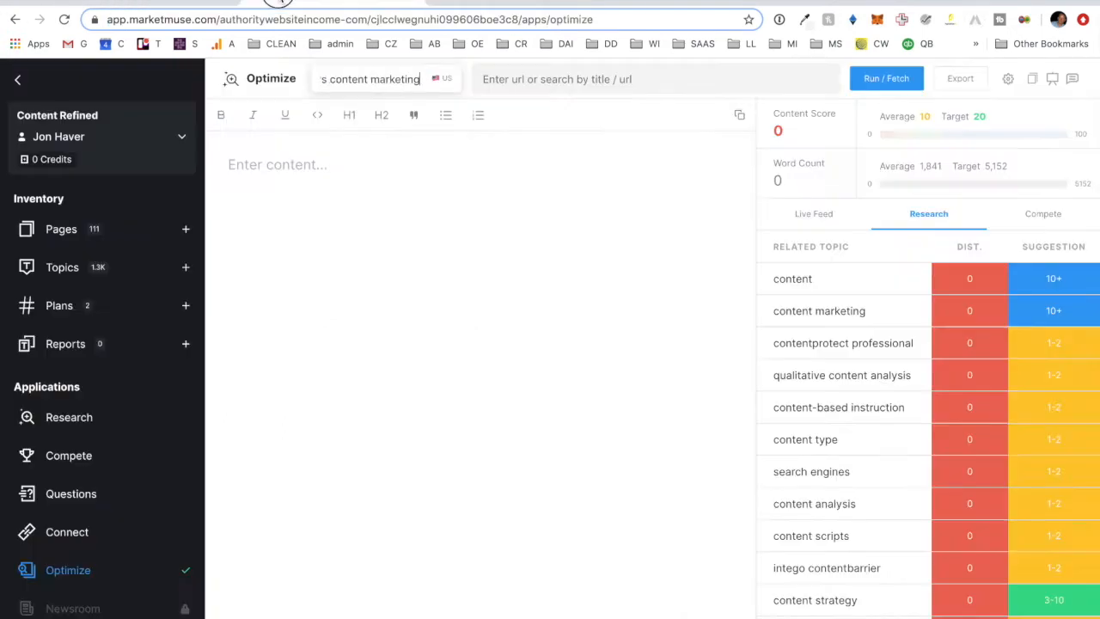
# Load the authoritywebsiteincome.com content-writing-vs-content-marketing article URL into Optimize
pyautogui.write('authoritywebsiteincome.com/content-writing-vs-content-marketing/')
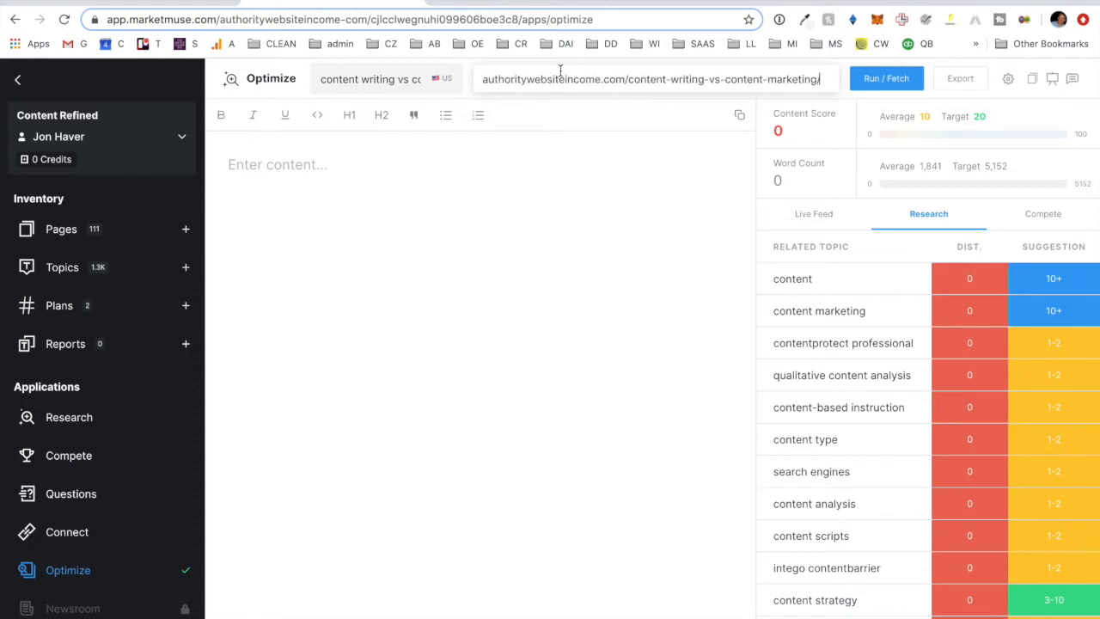
pyautogui.click(886, 78)
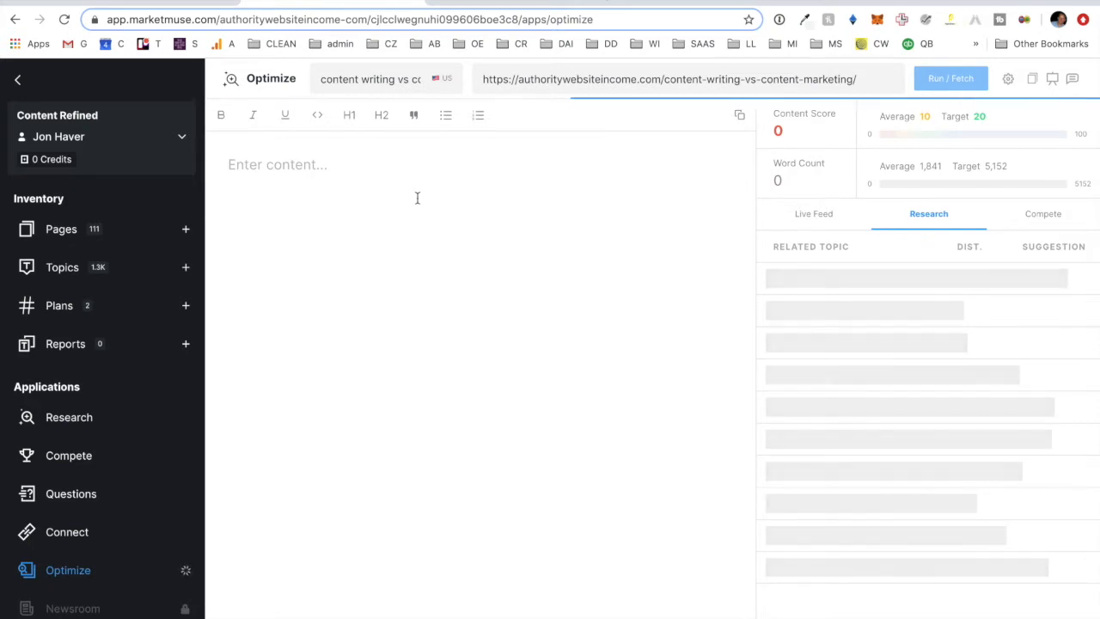
pyautogui.click(950, 77)
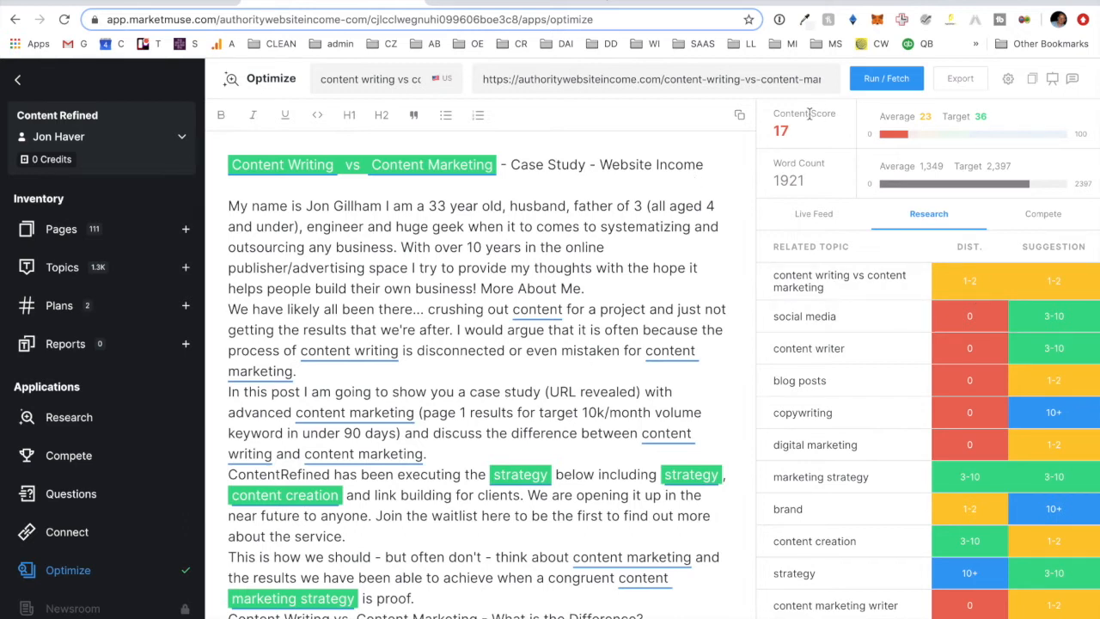
pyautogui.moveTo(737, 272)
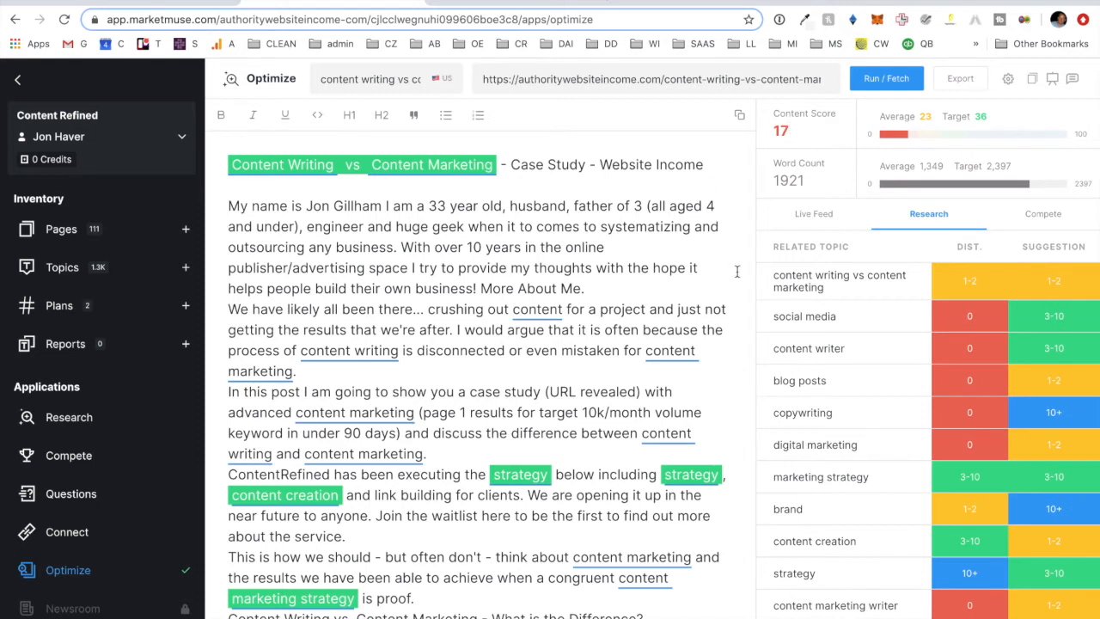
pyautogui.moveTo(978, 119)
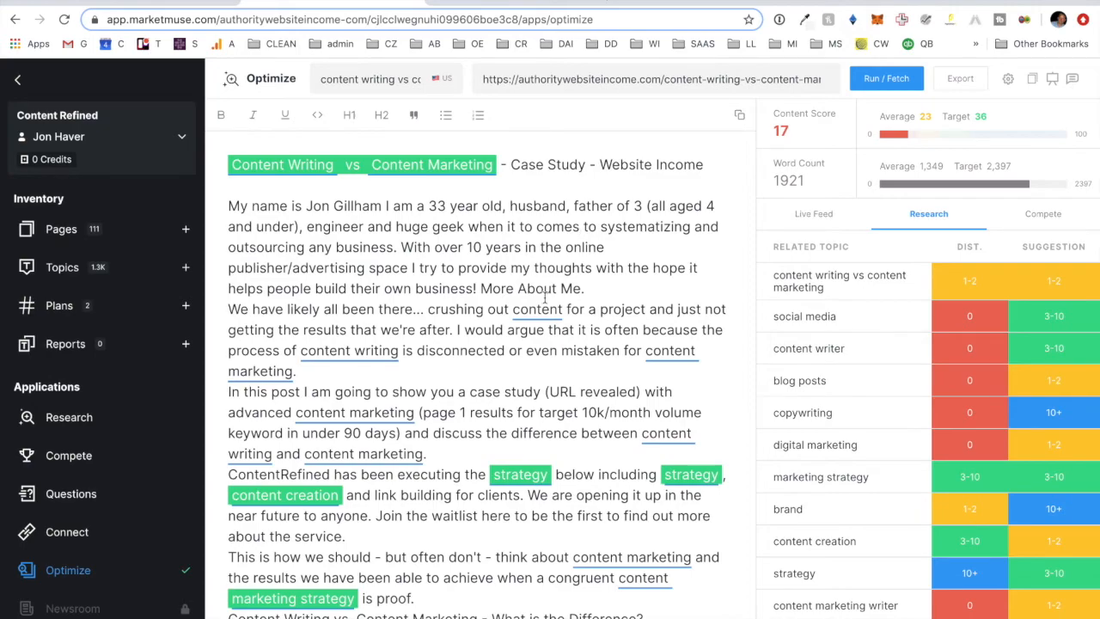
pyautogui.scroll(-3)
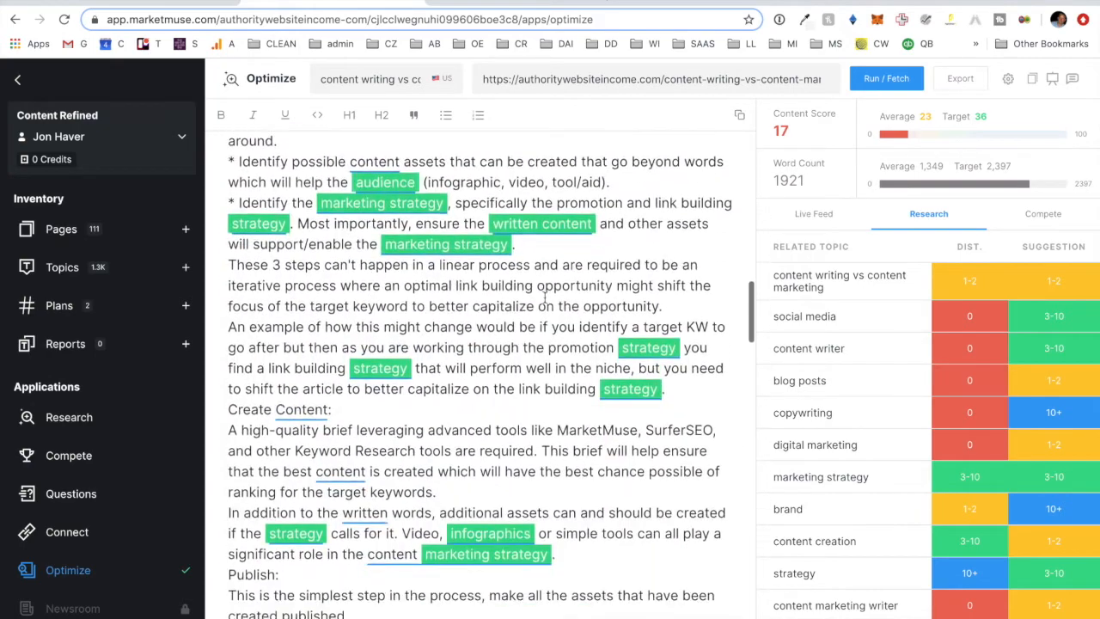
pyautogui.scroll(-3)
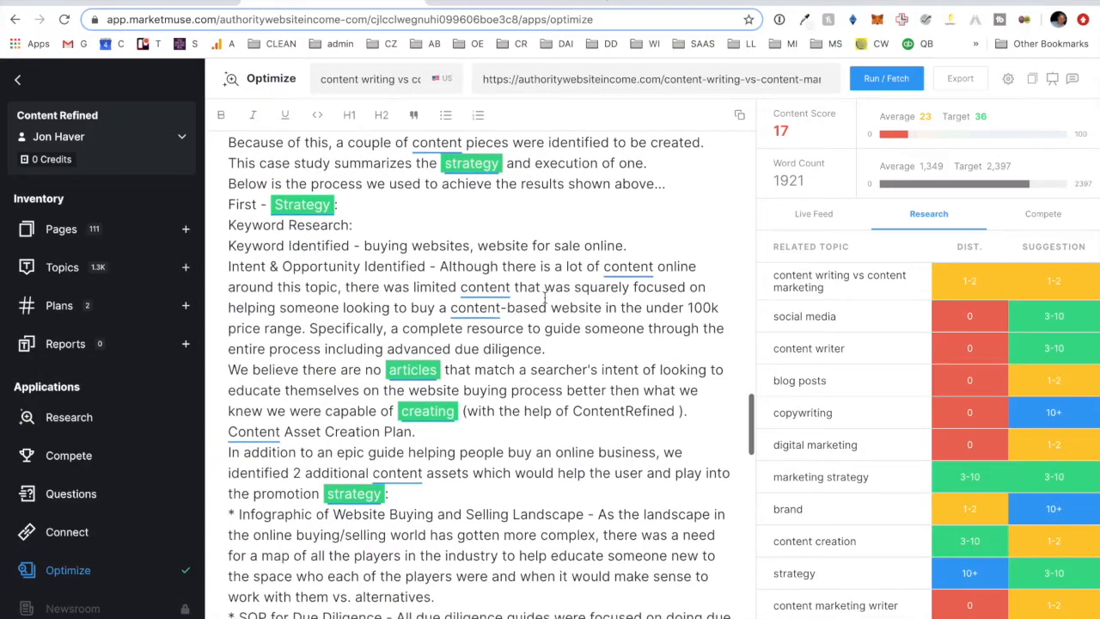
pyautogui.scroll(-3)
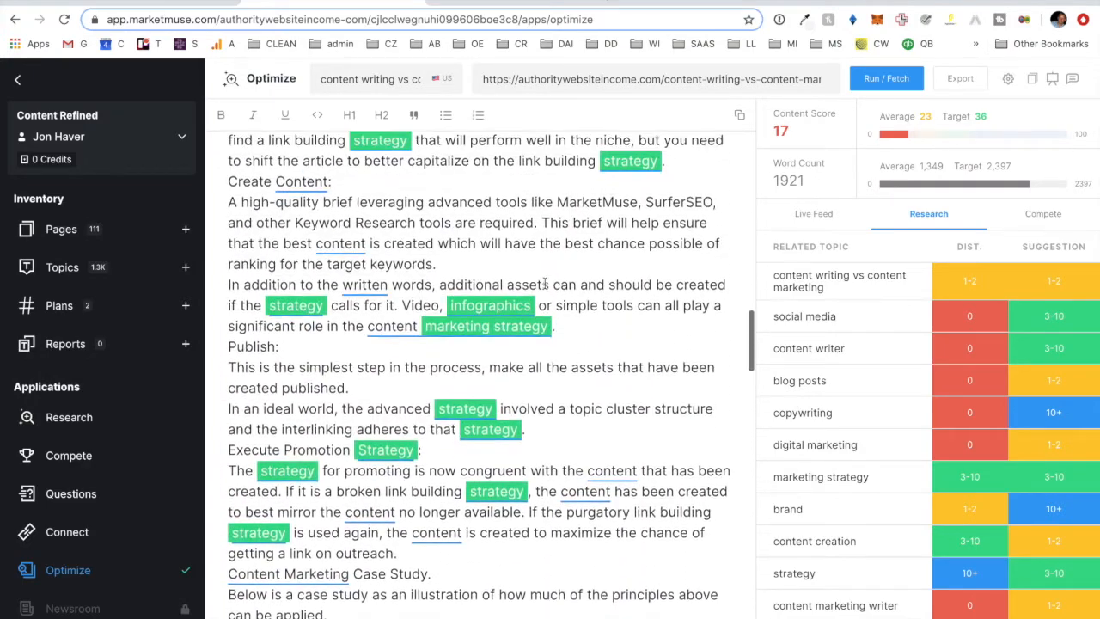
pyautogui.scroll(-3)
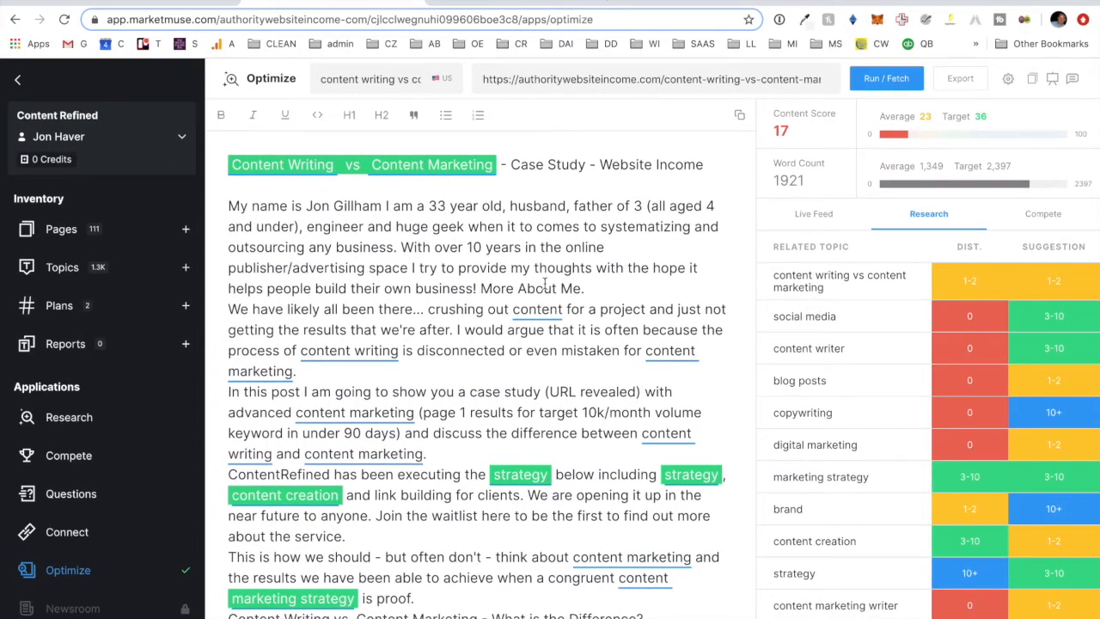
pyautogui.moveTo(1034, 265)
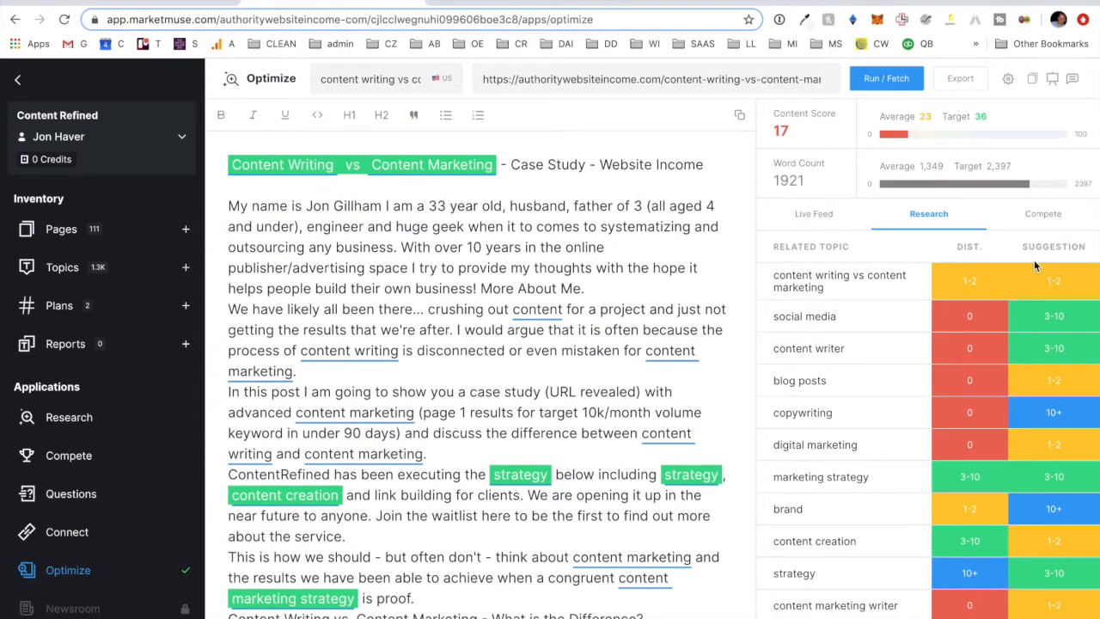
pyautogui.moveTo(964, 419)
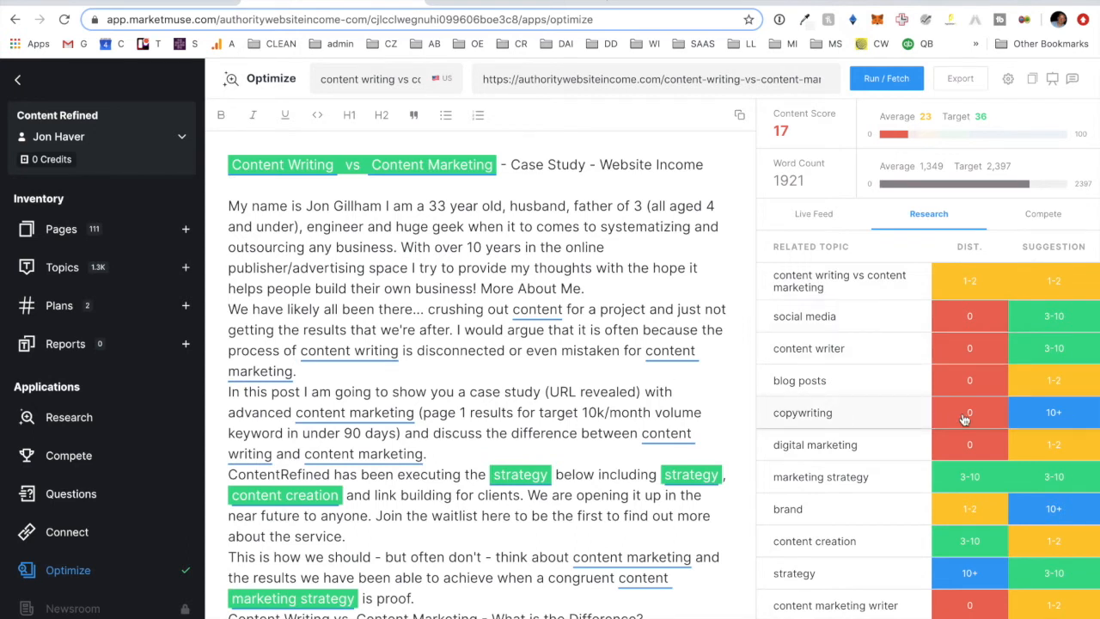
pyautogui.moveTo(977, 277)
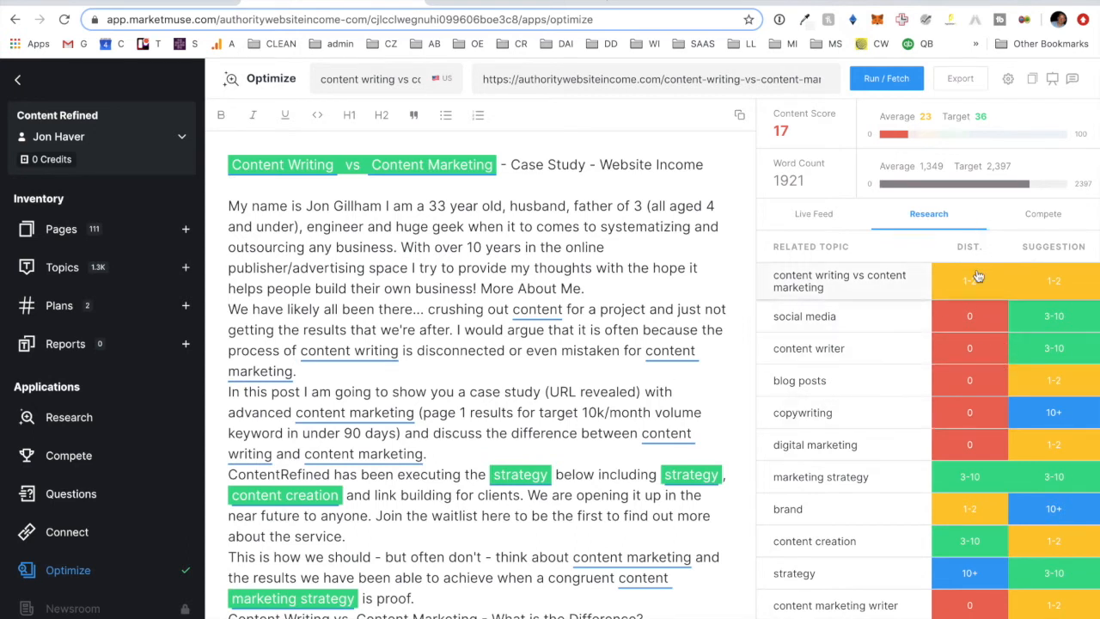
pyautogui.moveTo(998, 306)
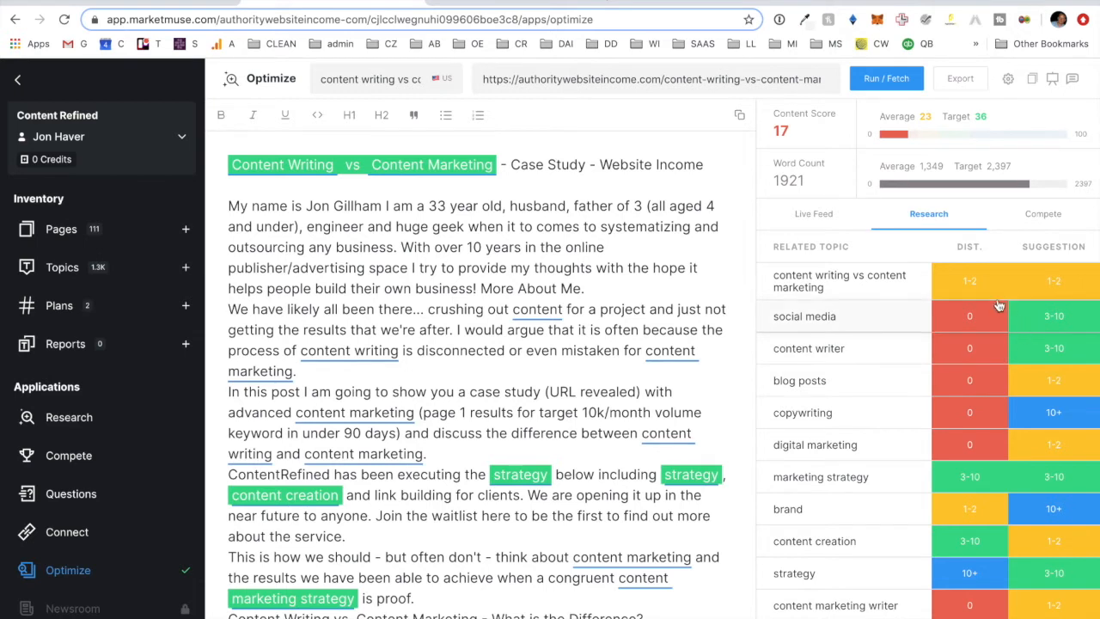
pyautogui.moveTo(987, 447)
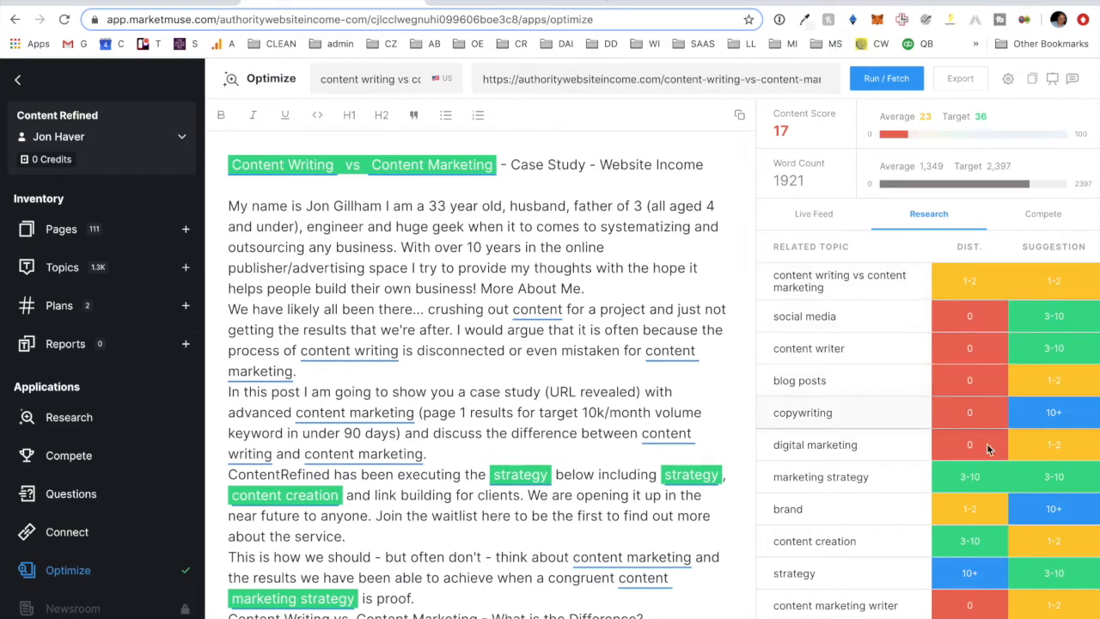
# Scroll through the related topics list with DIST. and SUGGESTION columns
pyautogui.scroll(-3)
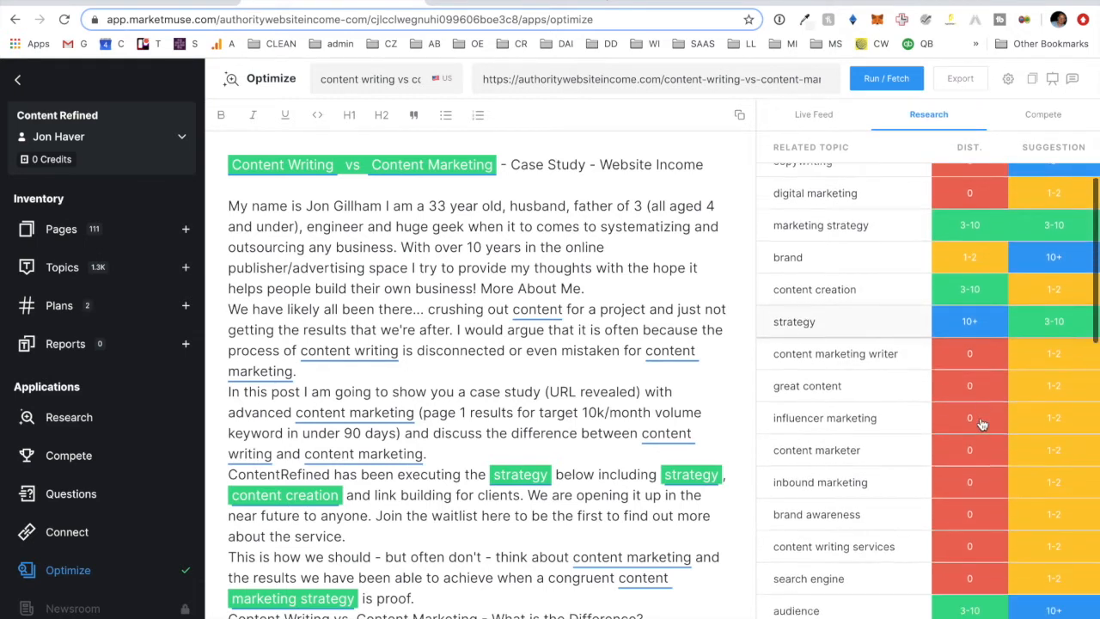
pyautogui.scroll(-3)
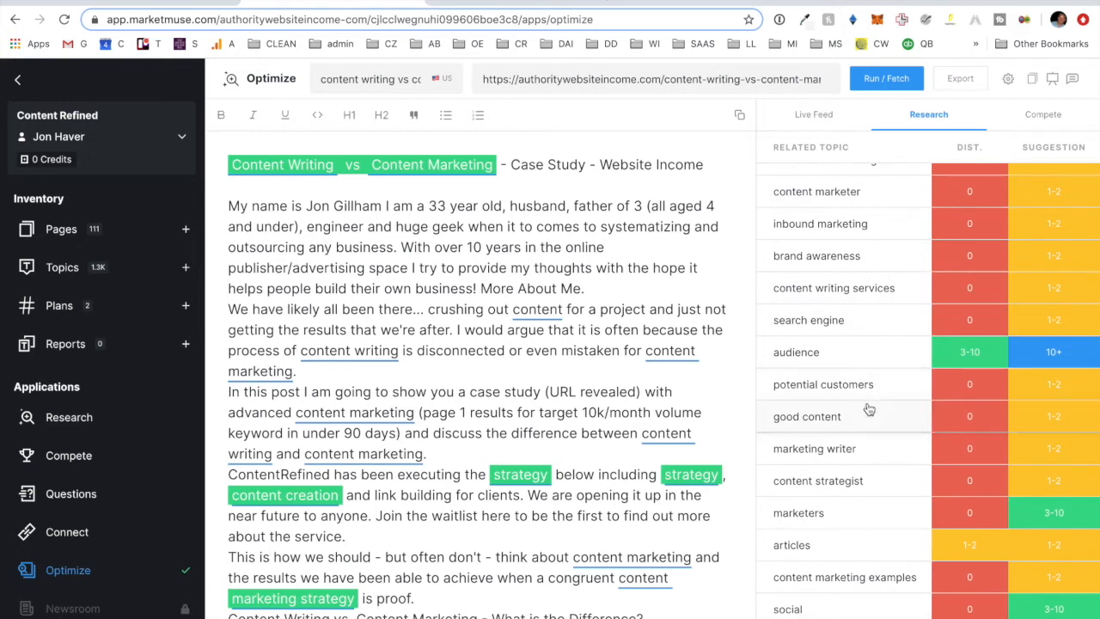
pyautogui.scroll(-3)
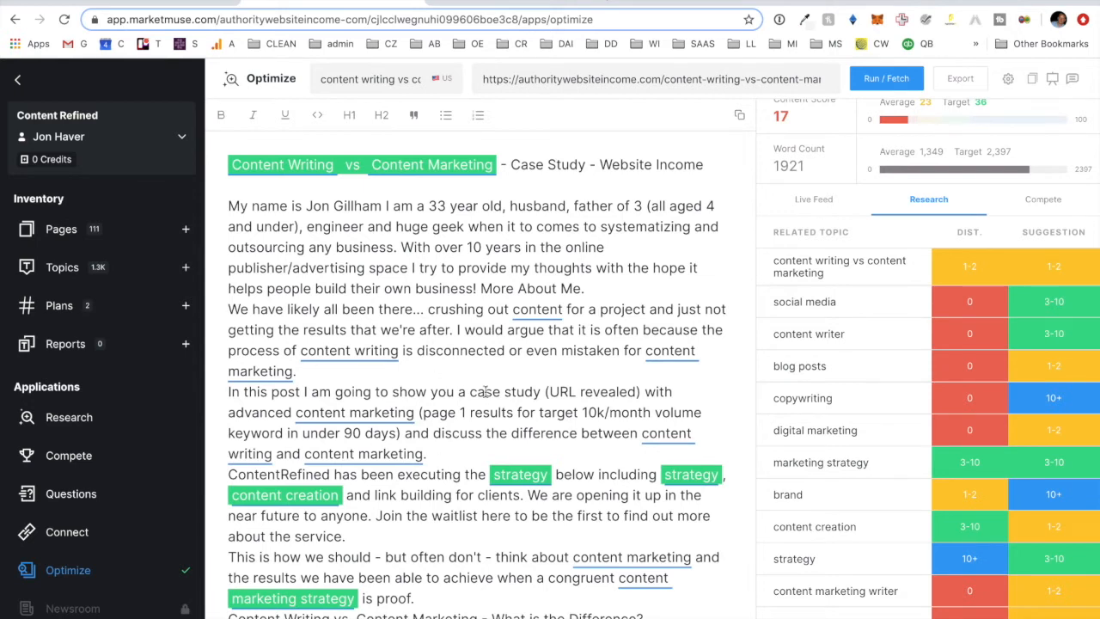
pyautogui.moveTo(887, 379)
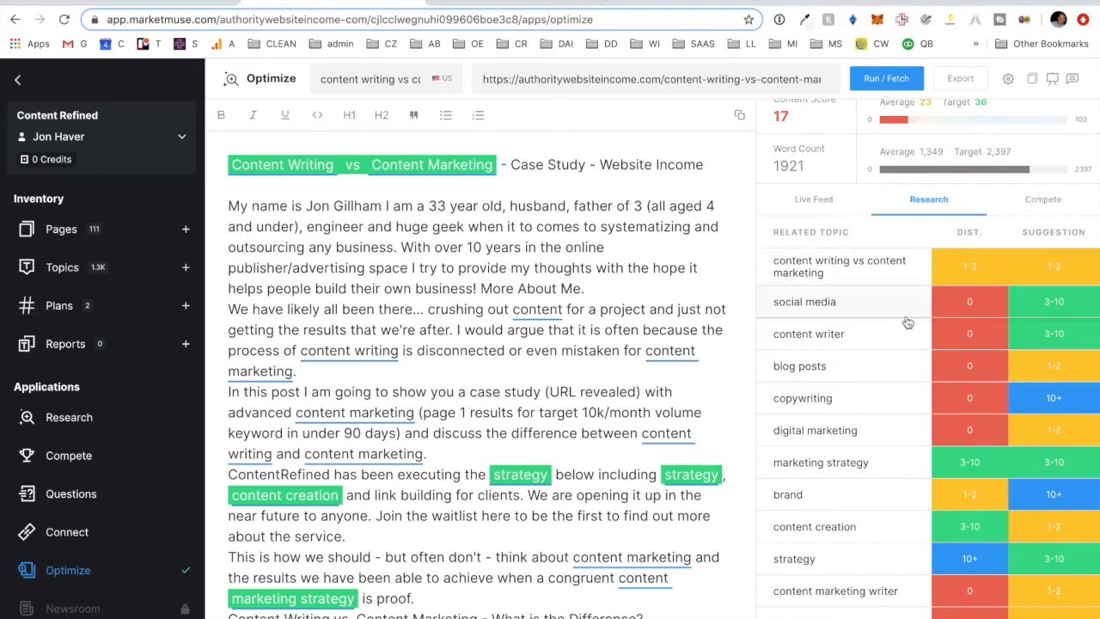
pyautogui.moveTo(909, 324)
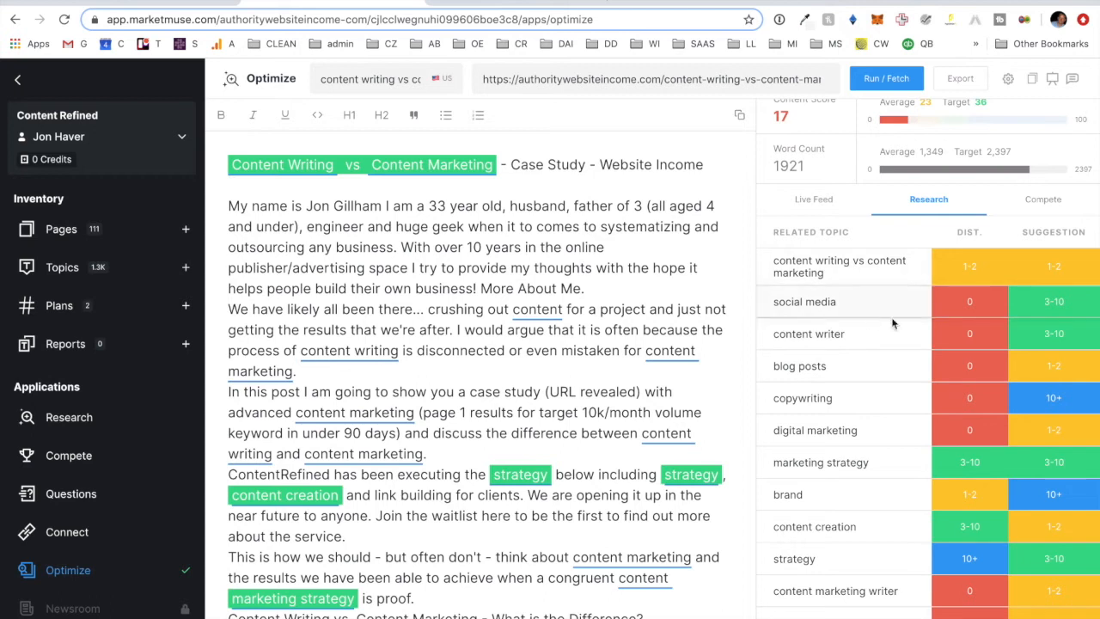
pyautogui.moveTo(947, 298)
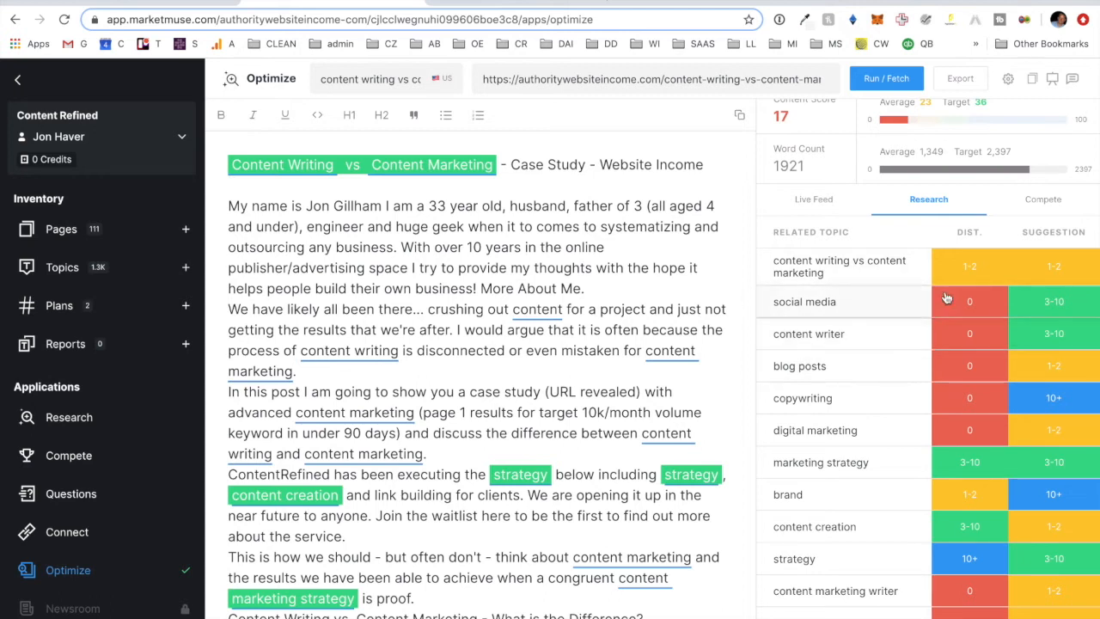
pyautogui.moveTo(1031, 191)
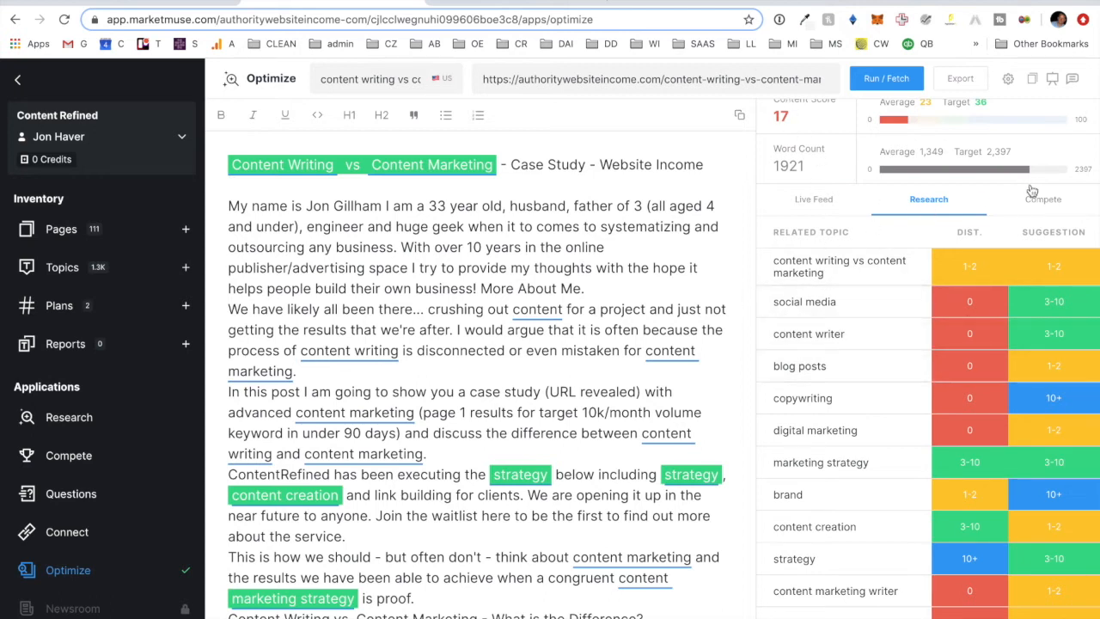
# Open the Compete tab and browse the top-ranking competitor pages' scores and word counts
pyautogui.click(1041, 198)
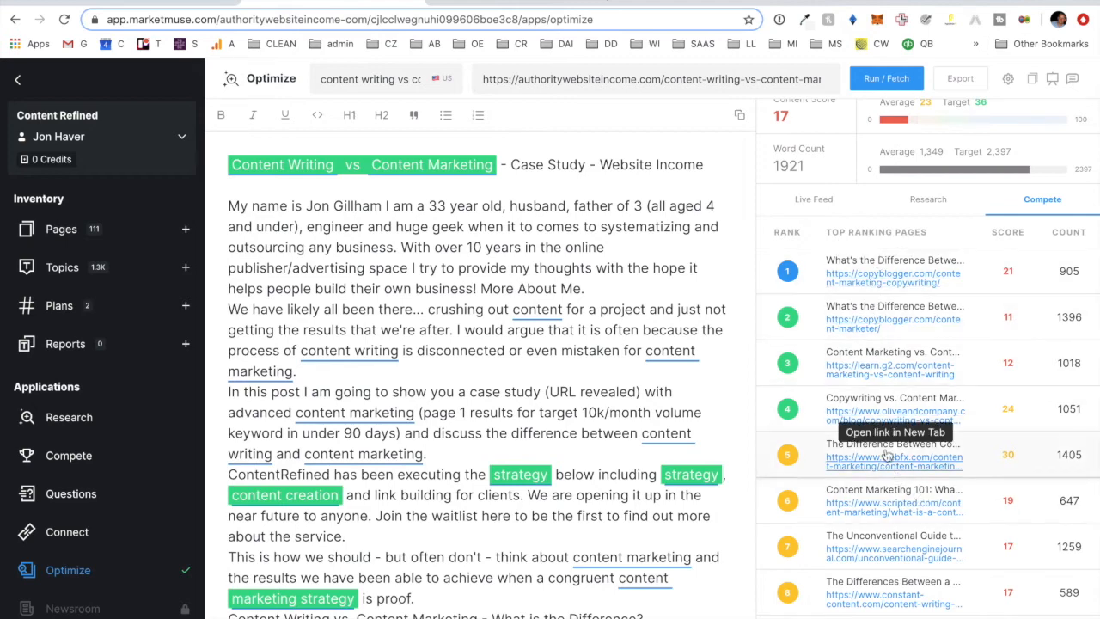
pyautogui.scroll(-3)
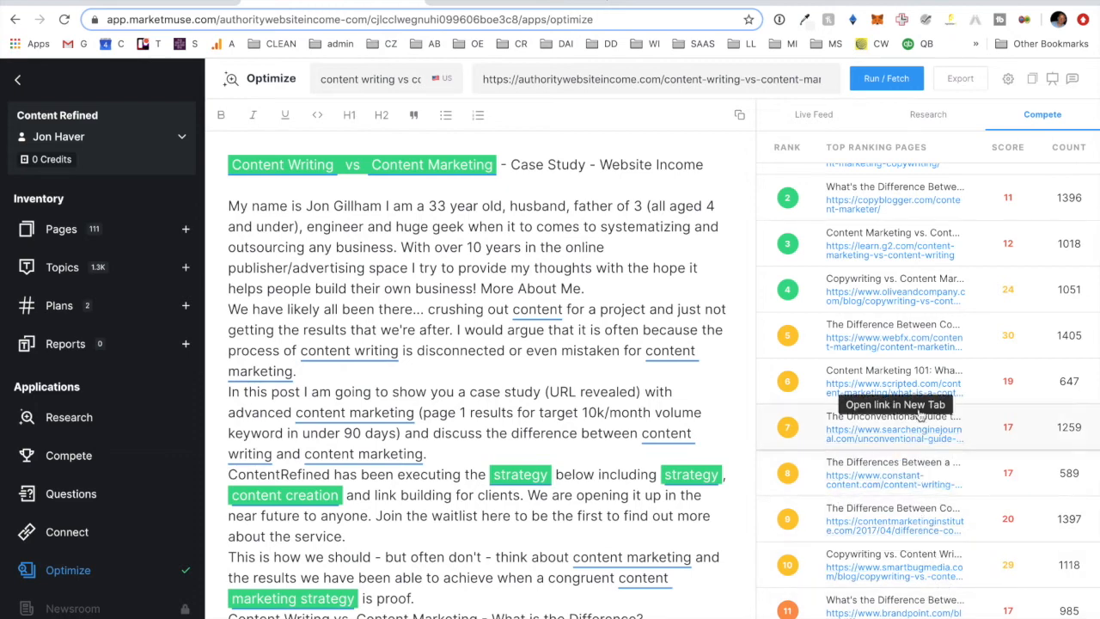
pyautogui.moveTo(905, 284)
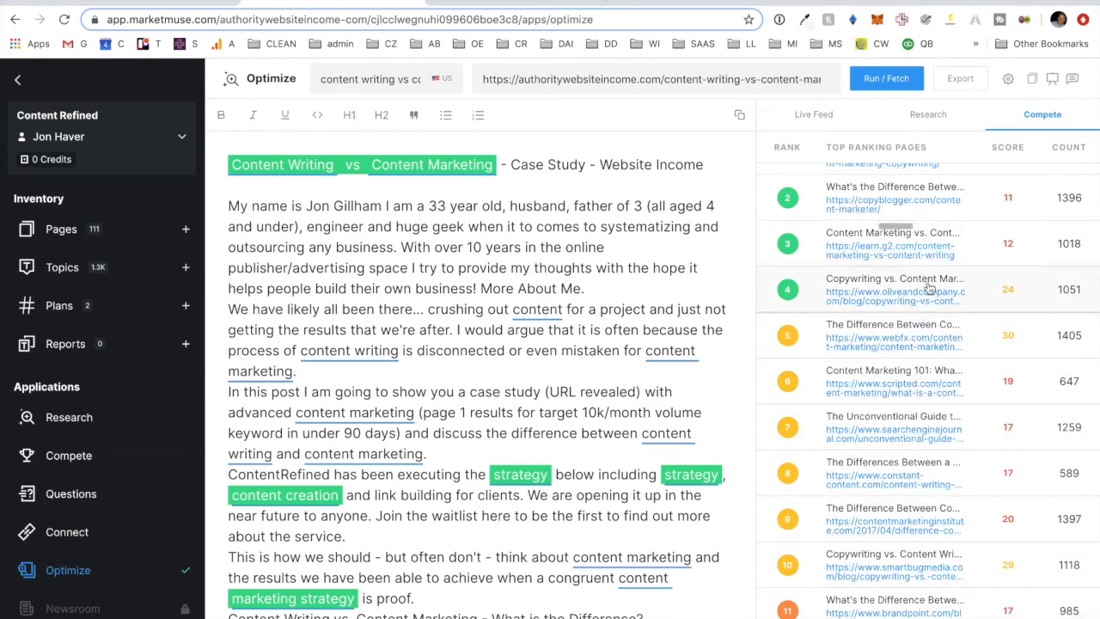
pyautogui.moveTo(915, 389)
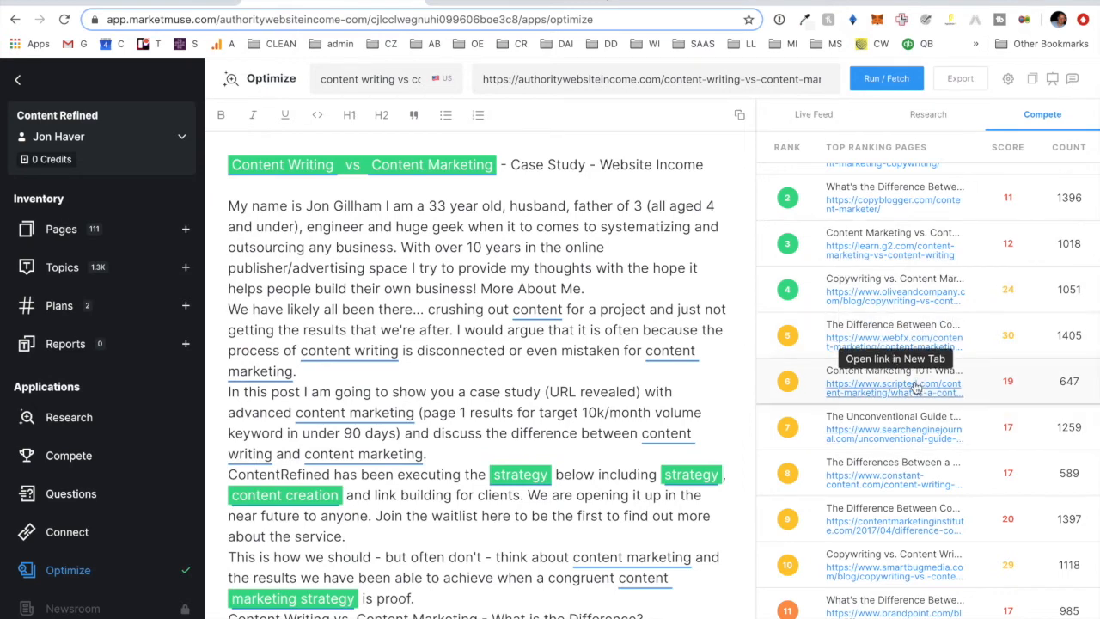
pyautogui.scroll(-3)
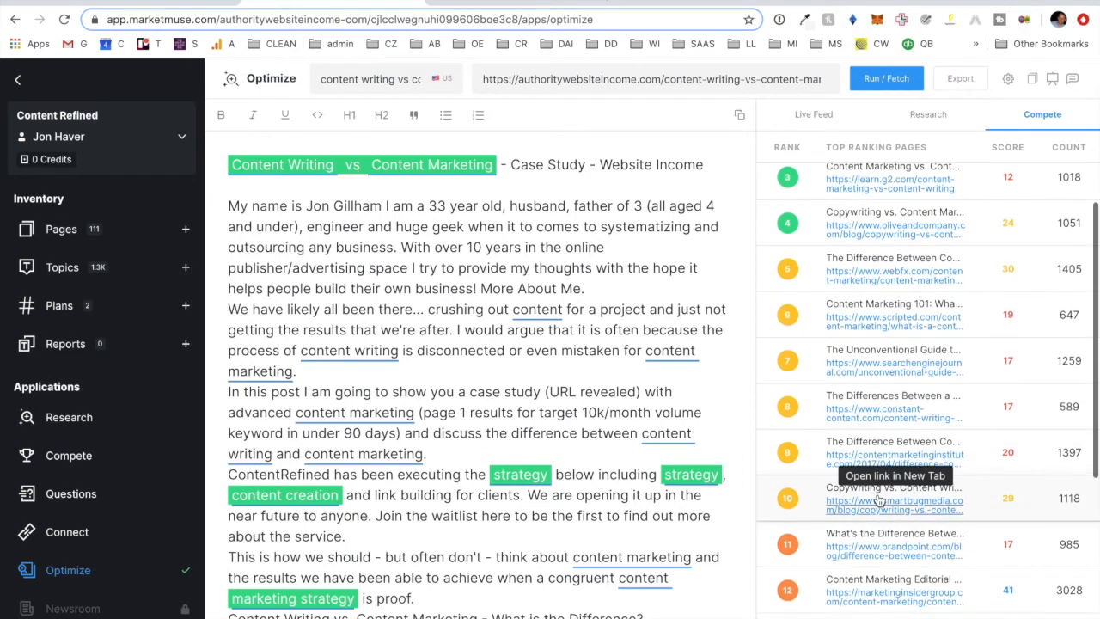
pyautogui.scroll(-3)
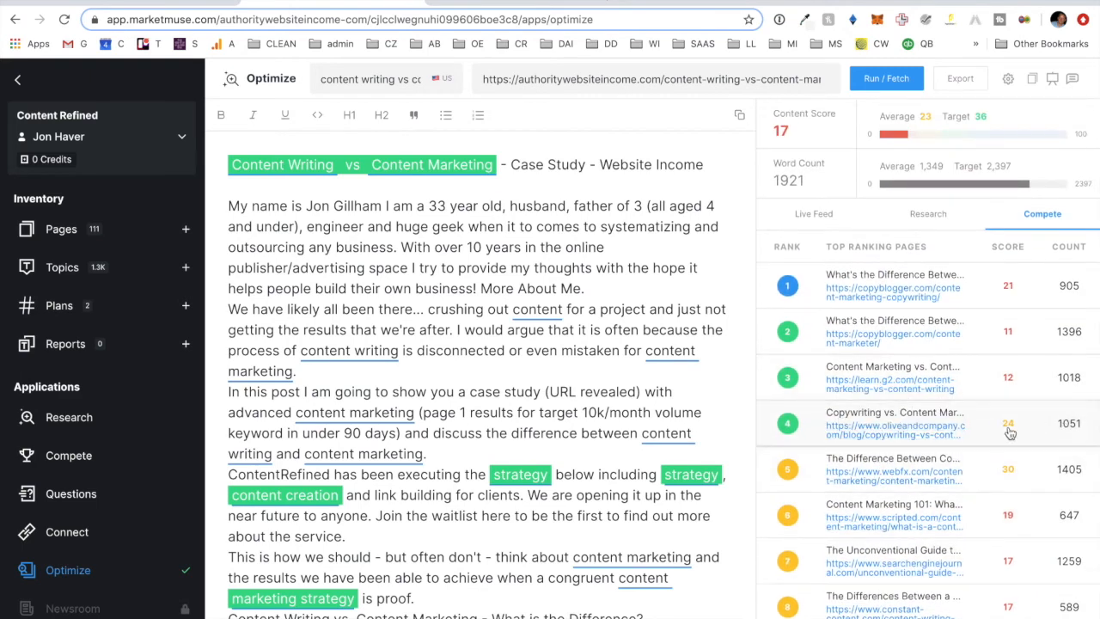
pyautogui.moveTo(1053, 432)
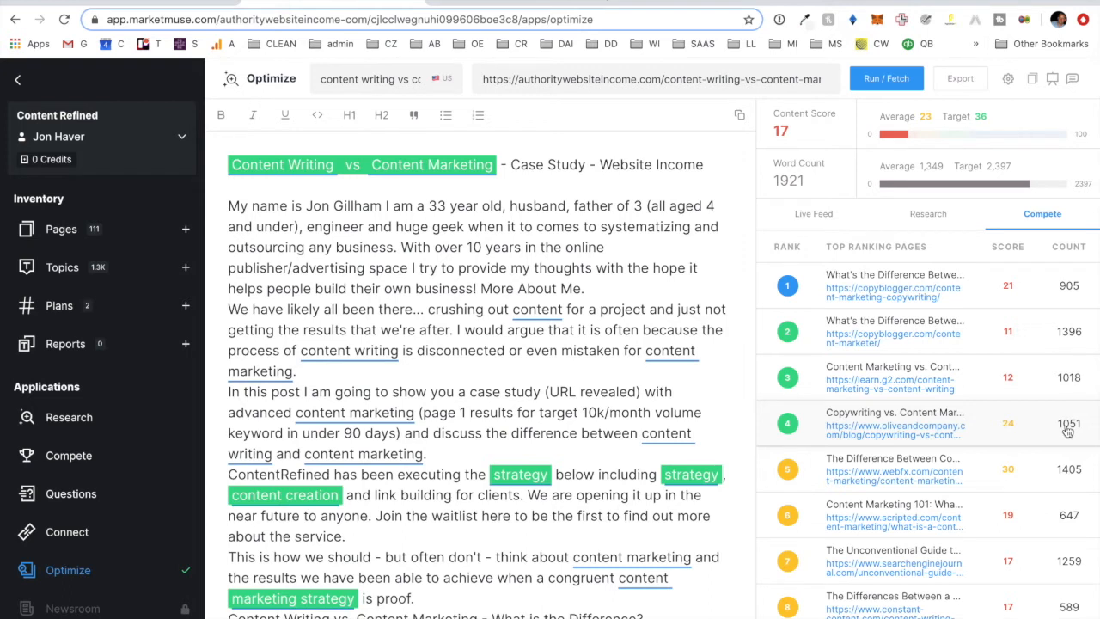
pyautogui.moveTo(973, 393)
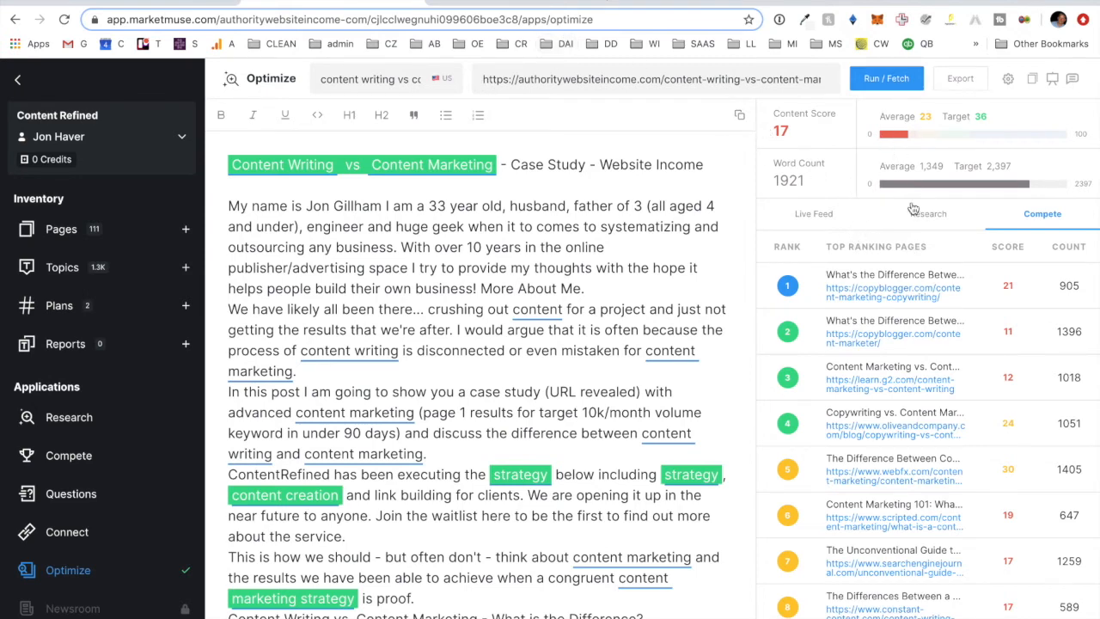
# Switch back to the Research tab's related topics list
pyautogui.click(928, 213)
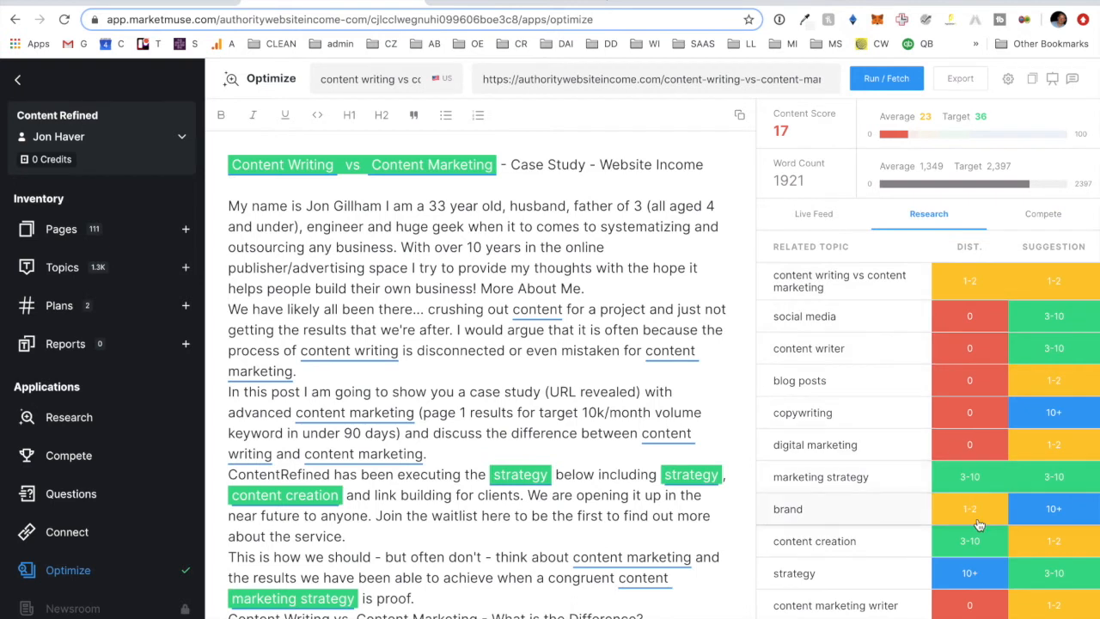
pyautogui.moveTo(1007, 294)
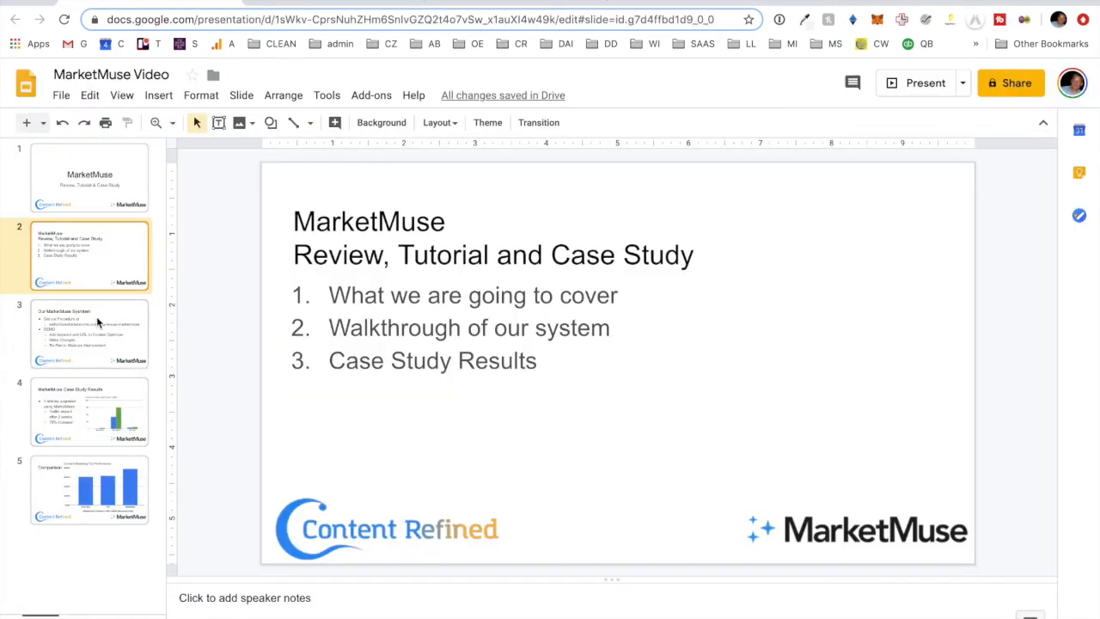
# Open slide 4, Case Study Results with the 70% traffic increase chart
pyautogui.click(89, 412)
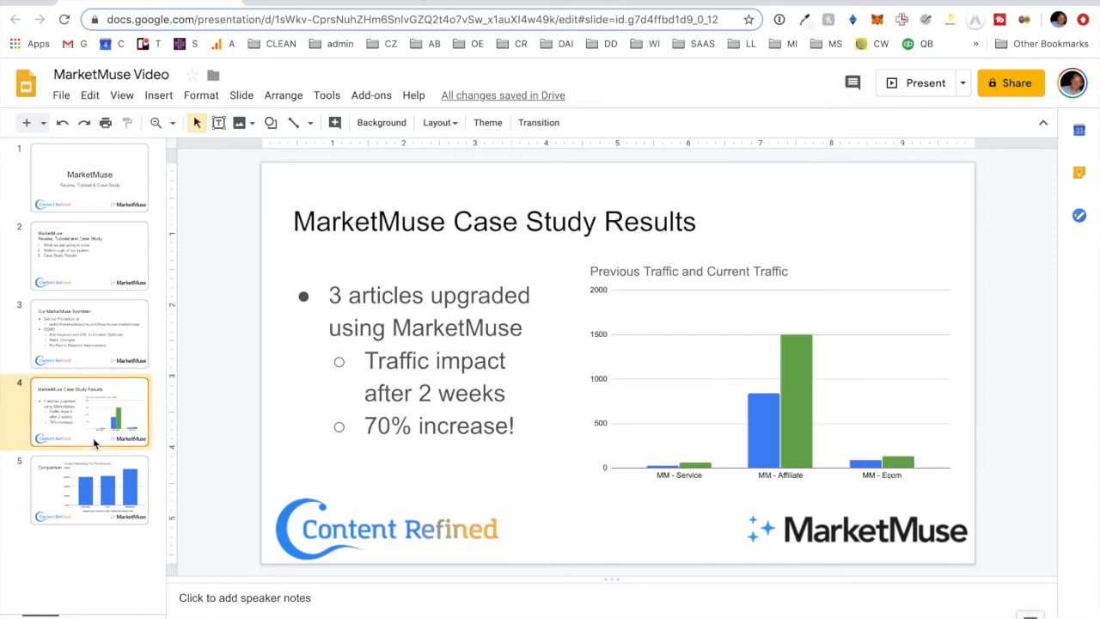
pyautogui.moveTo(549, 283)
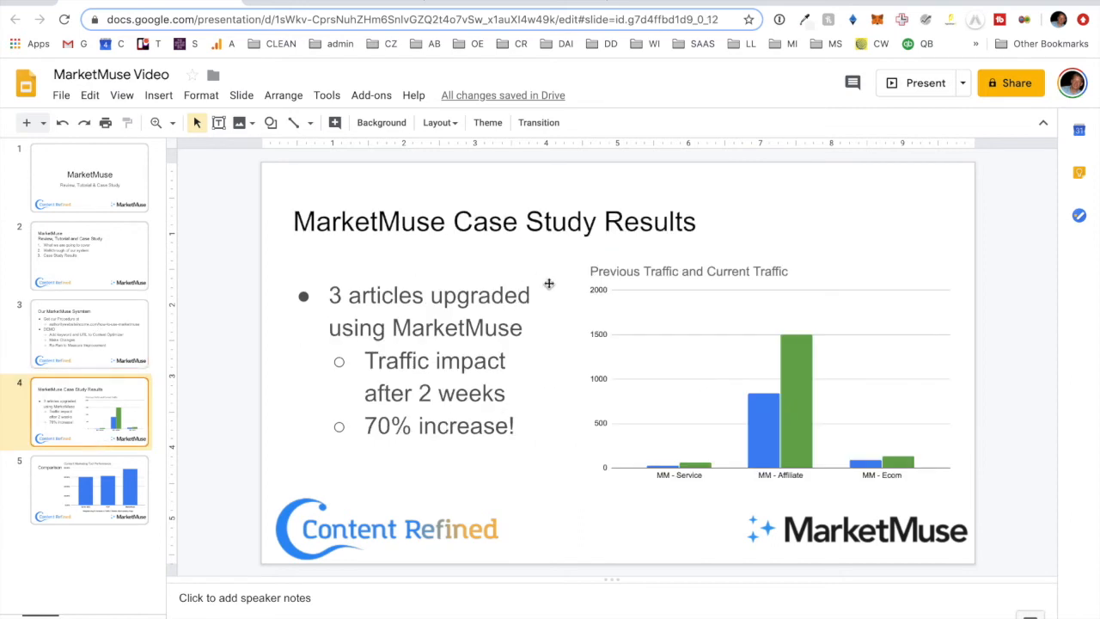
pyautogui.moveTo(512, 328)
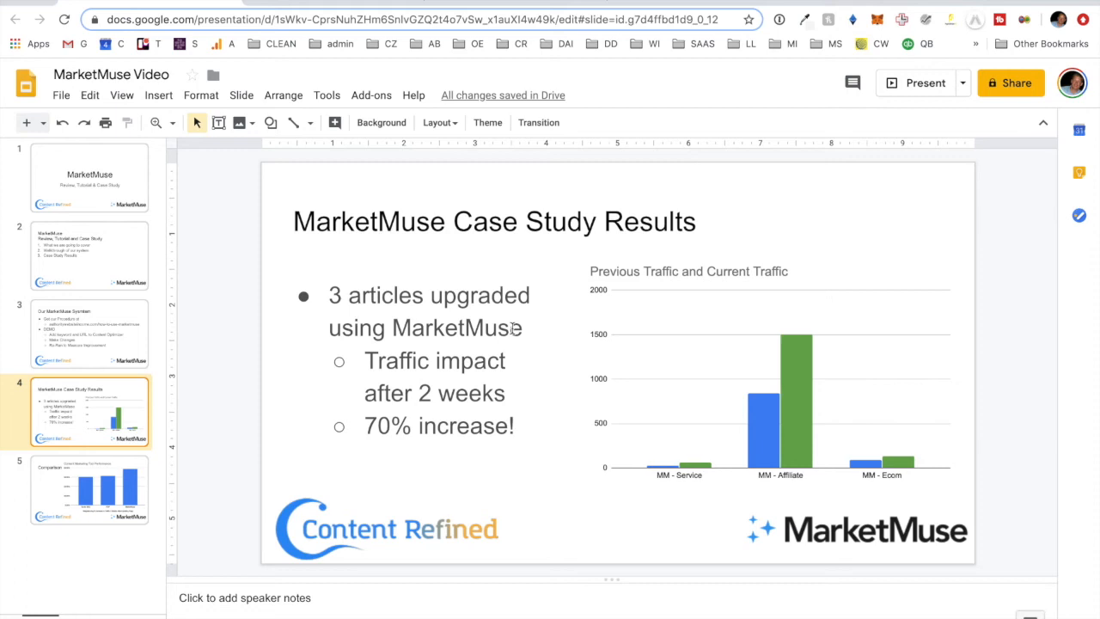
pyautogui.moveTo(512, 357)
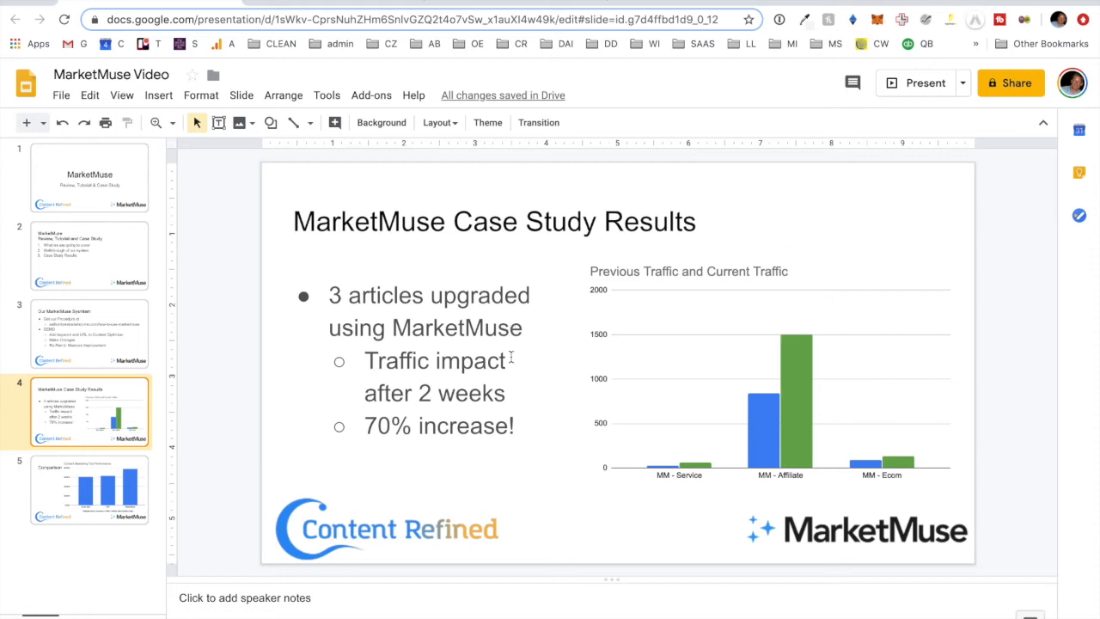
pyautogui.moveTo(377, 426)
pyautogui.write('8')
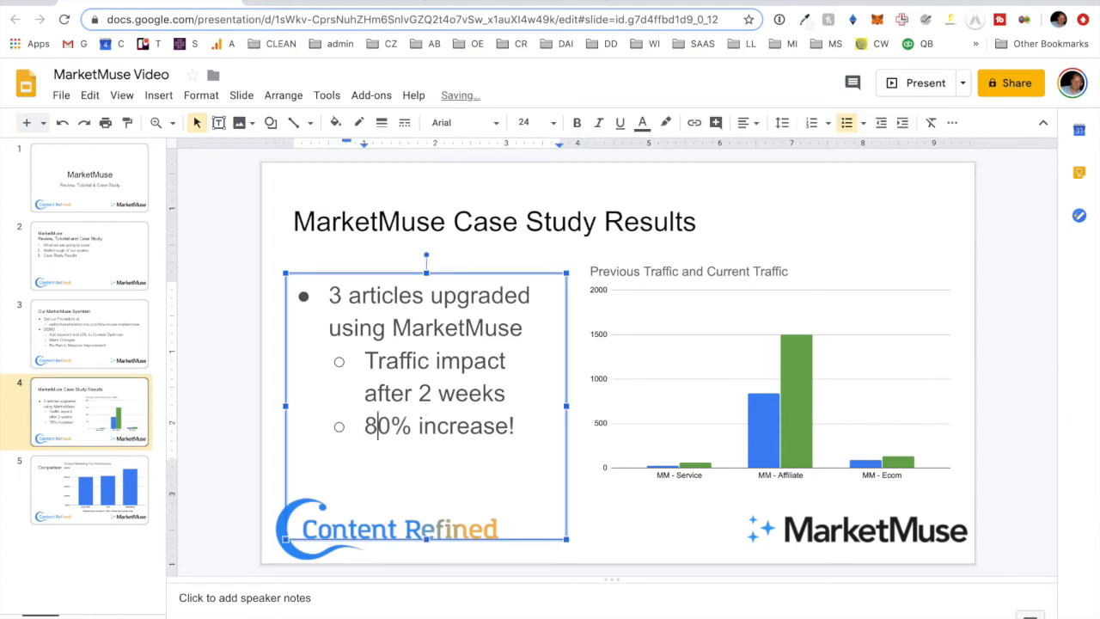
# Edit the case study bullet to '~80% increase!' and show the tool comparison slide 5
pyautogui.click(89, 495)
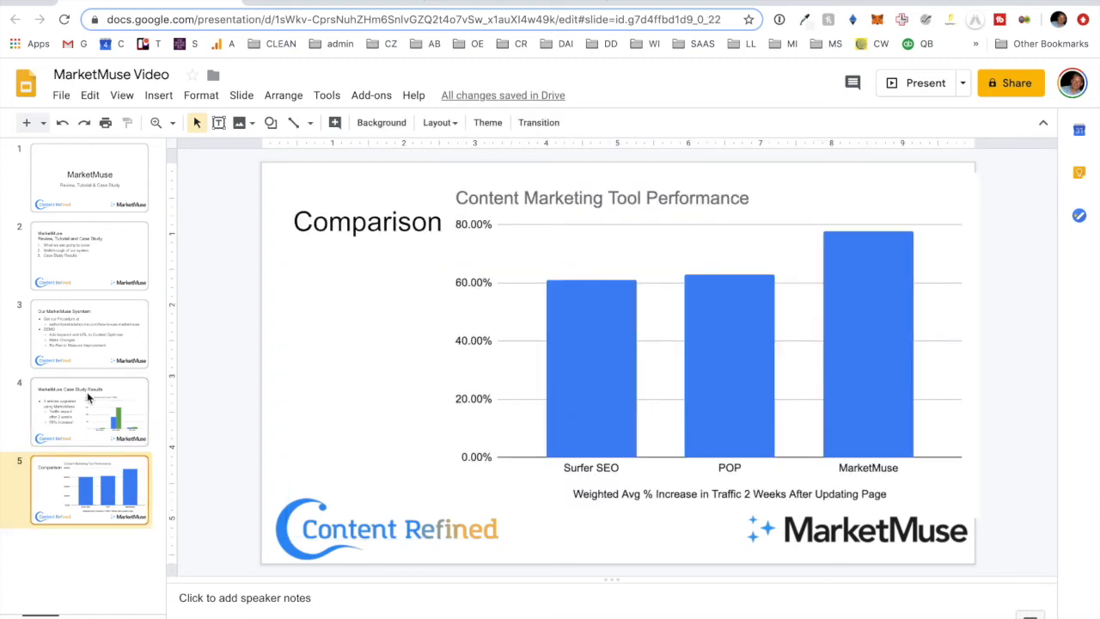
pyautogui.click(89, 410)
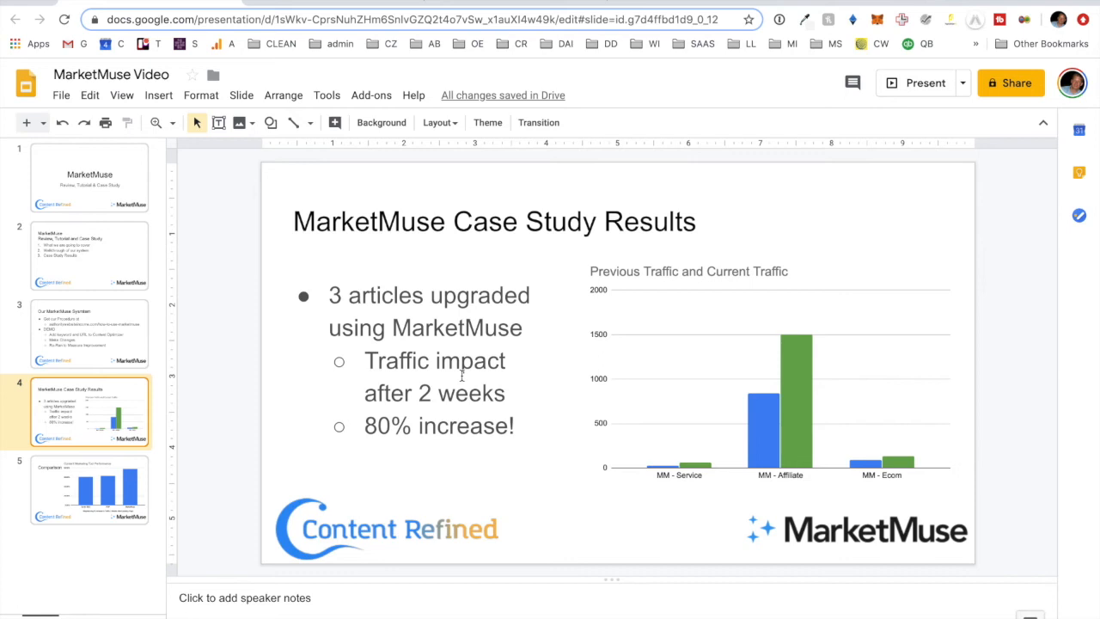
pyautogui.moveTo(380, 412)
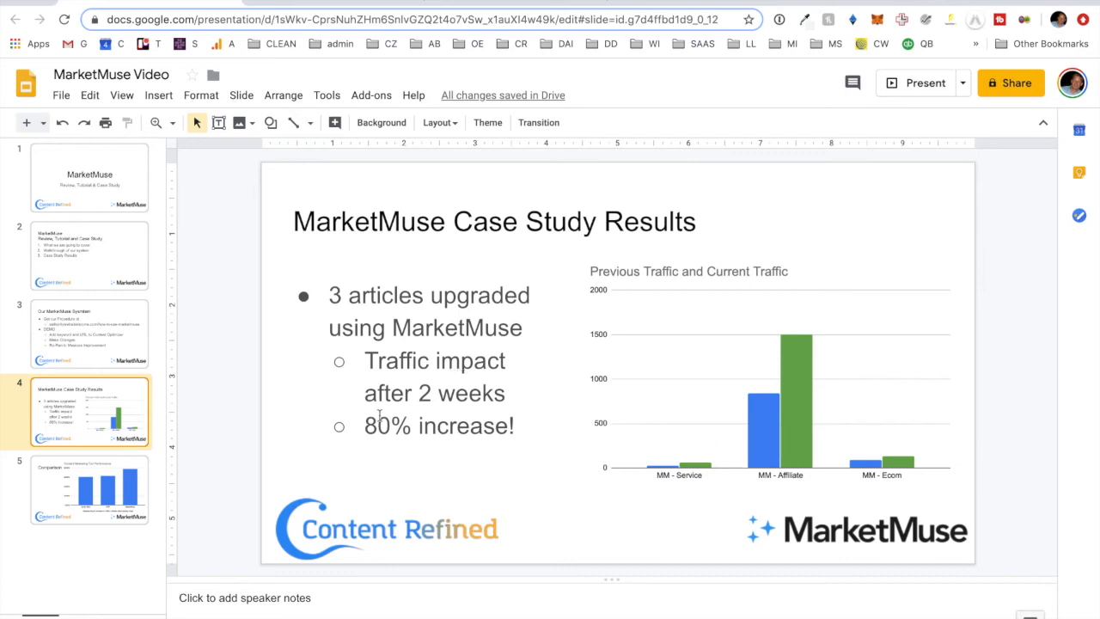
pyautogui.click(378, 426)
pyautogui.write('~')
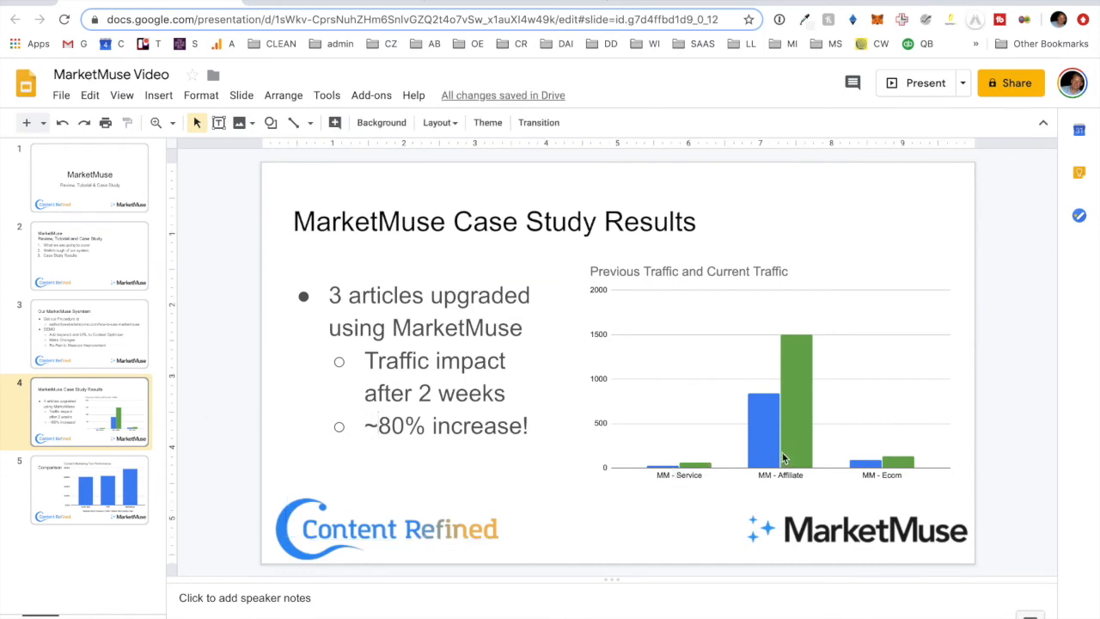
pyautogui.moveTo(834, 420)
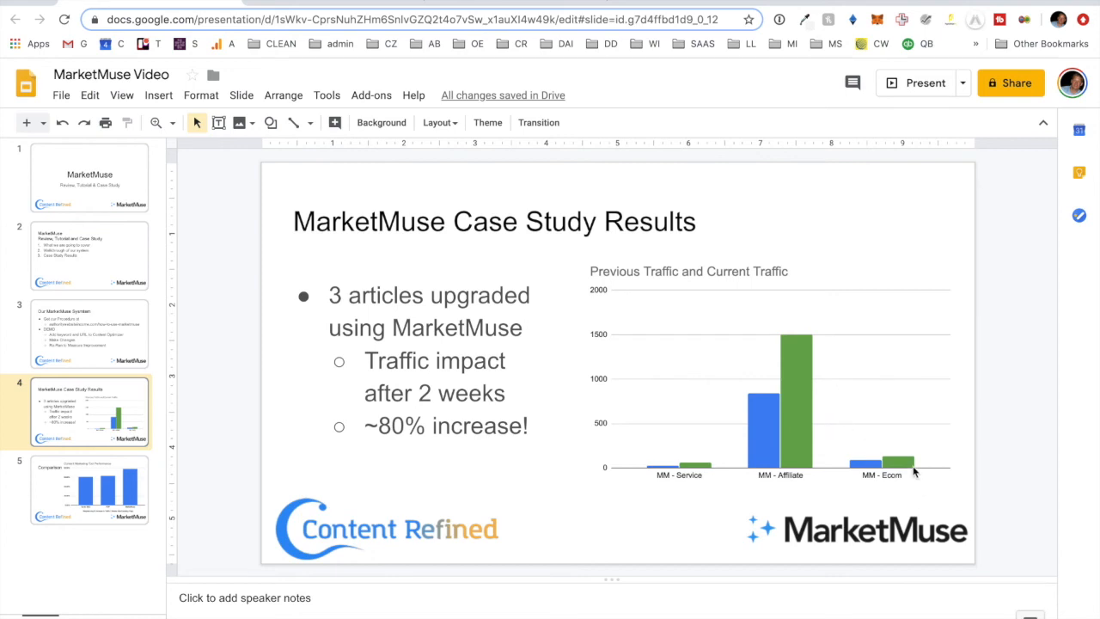
pyautogui.moveTo(107, 482)
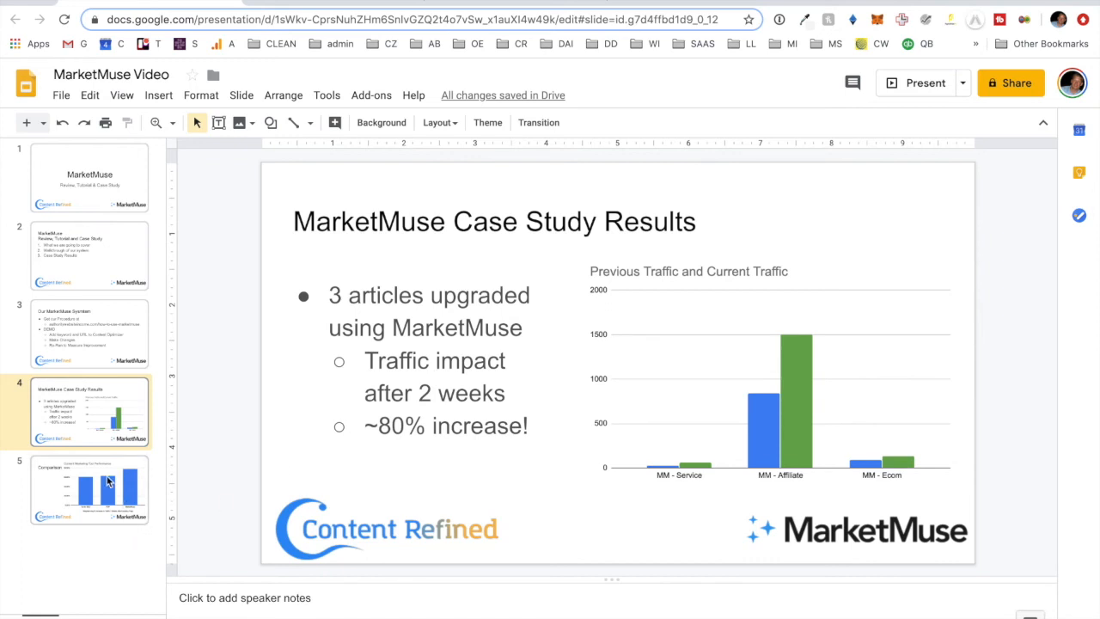
pyautogui.click(89, 490)
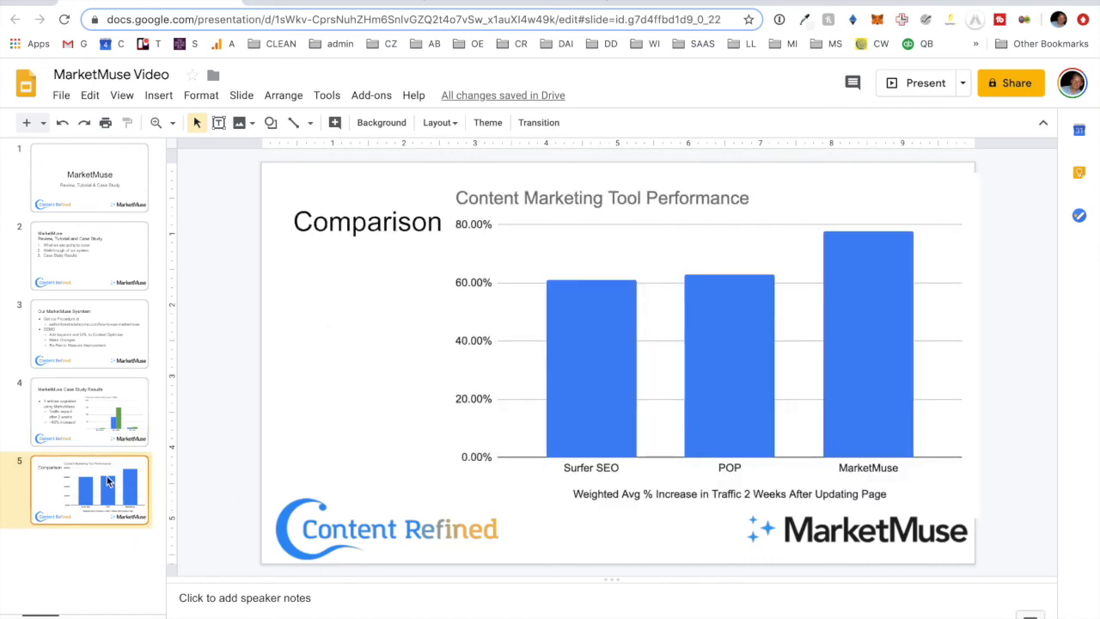